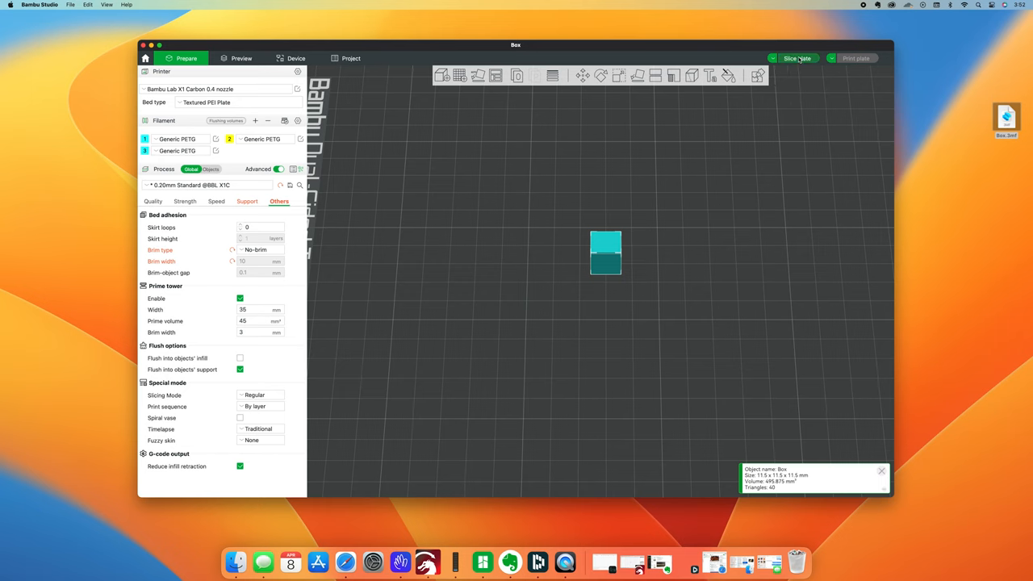
Slice the box plate and view the preview (12m32s, 0.96 g filament).
click(796, 58)
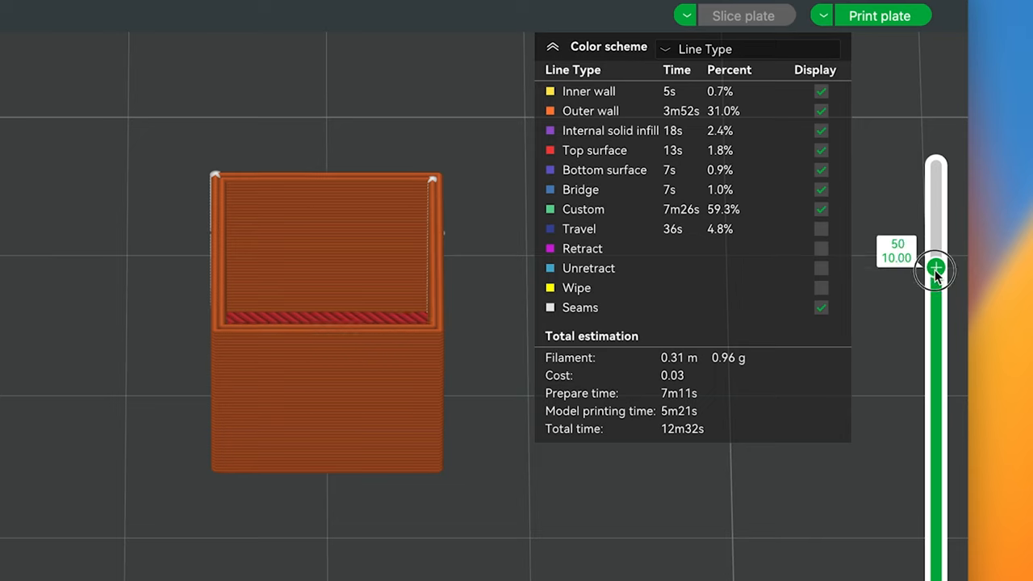
Scrub the layer slider through layers 54–56, settling on bridging layer 56 (11.20 mm).
drag(935, 270, 936, 252)
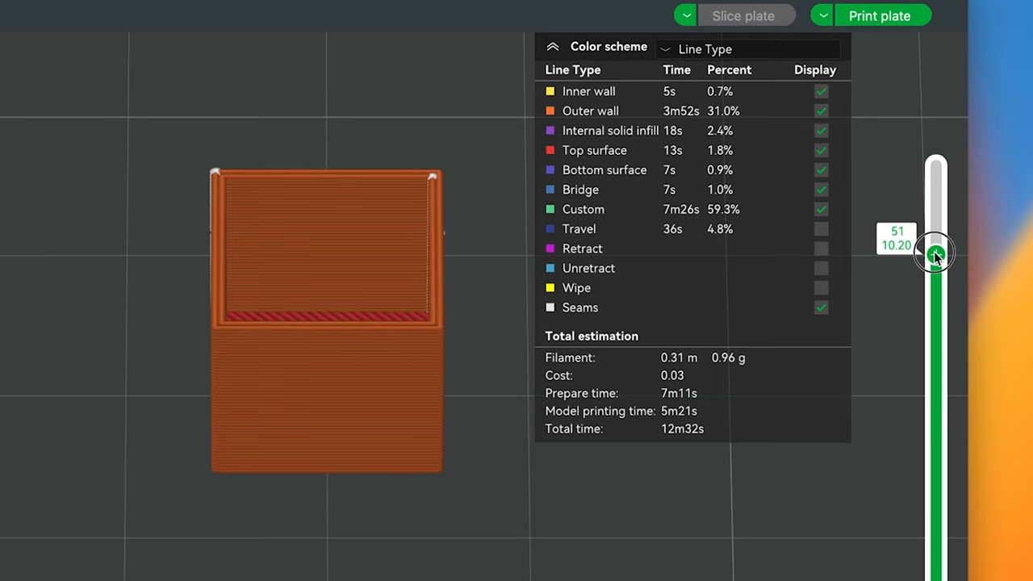
drag(936, 250, 936, 218)
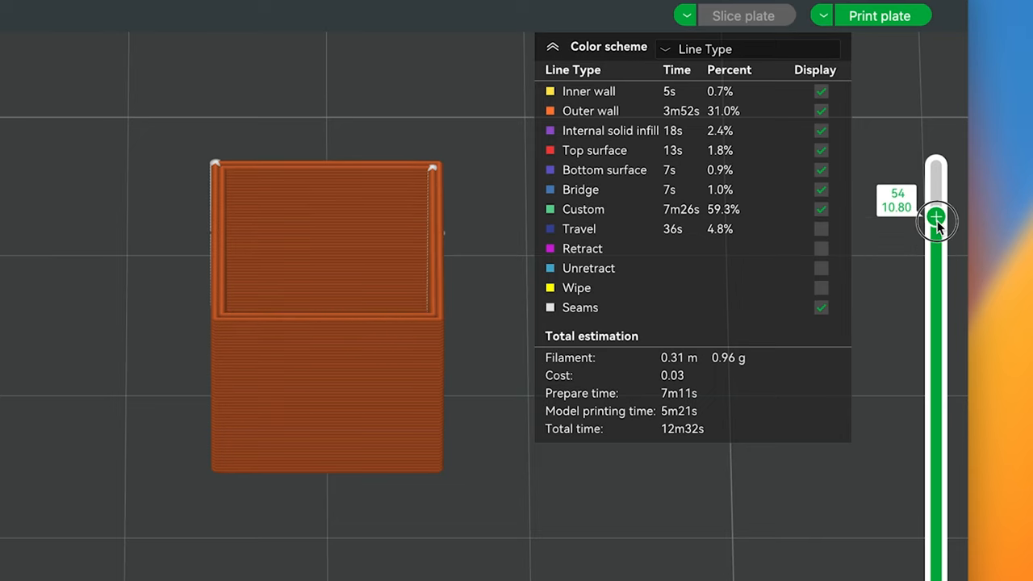
drag(936, 217, 936, 190)
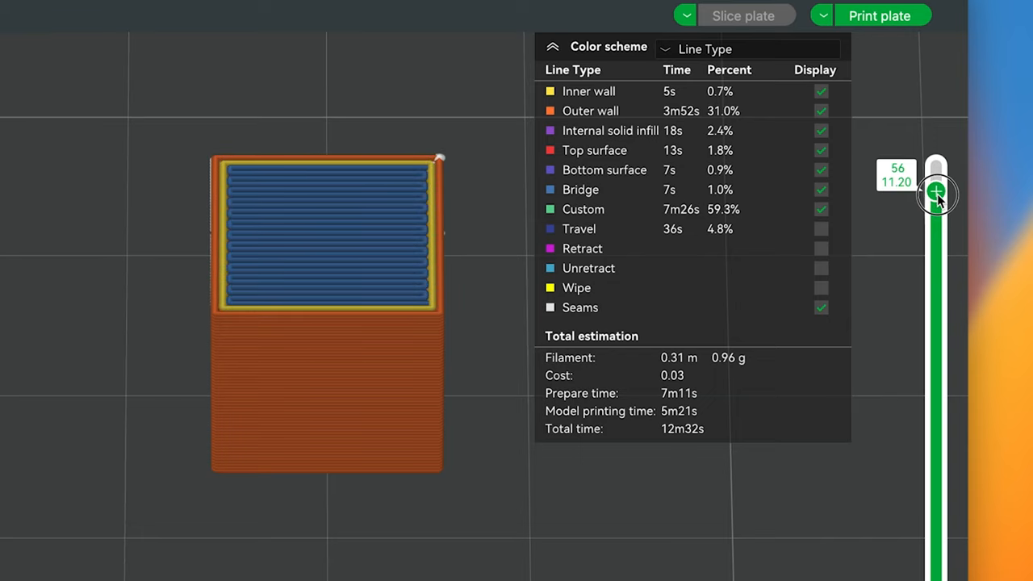
mouse_move(936, 194)
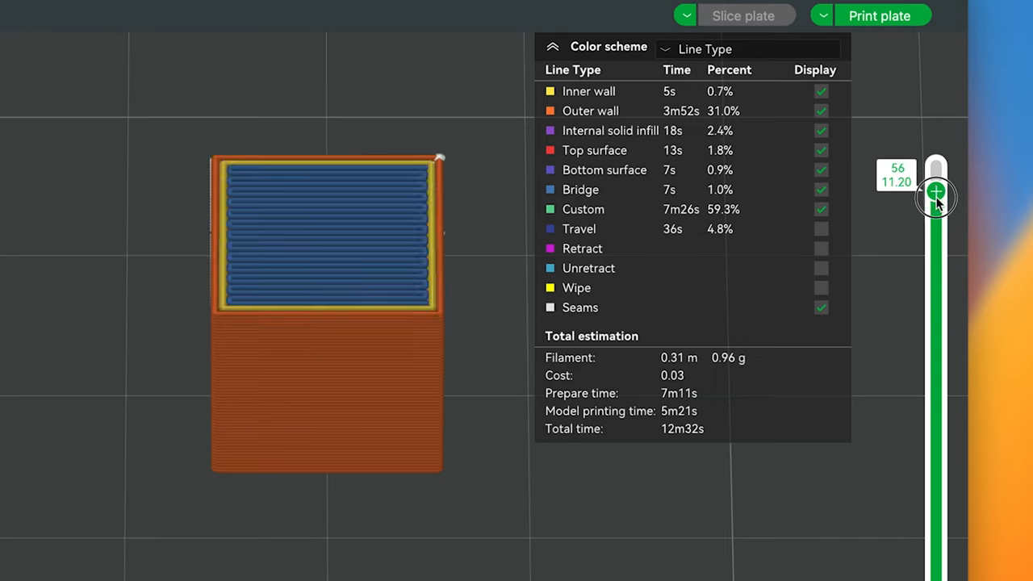
drag(936, 190, 936, 216)
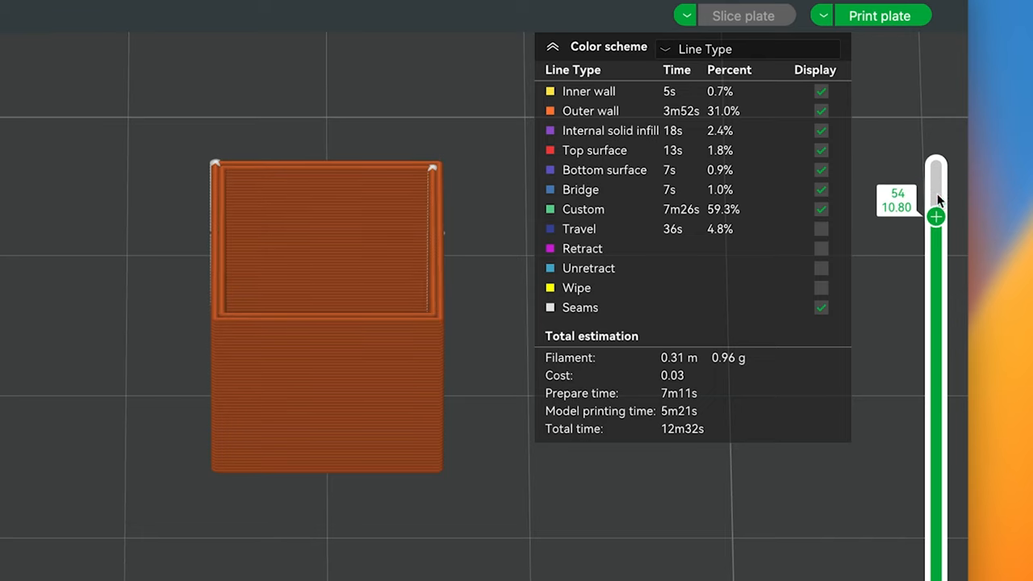
drag(936, 216, 936, 205)
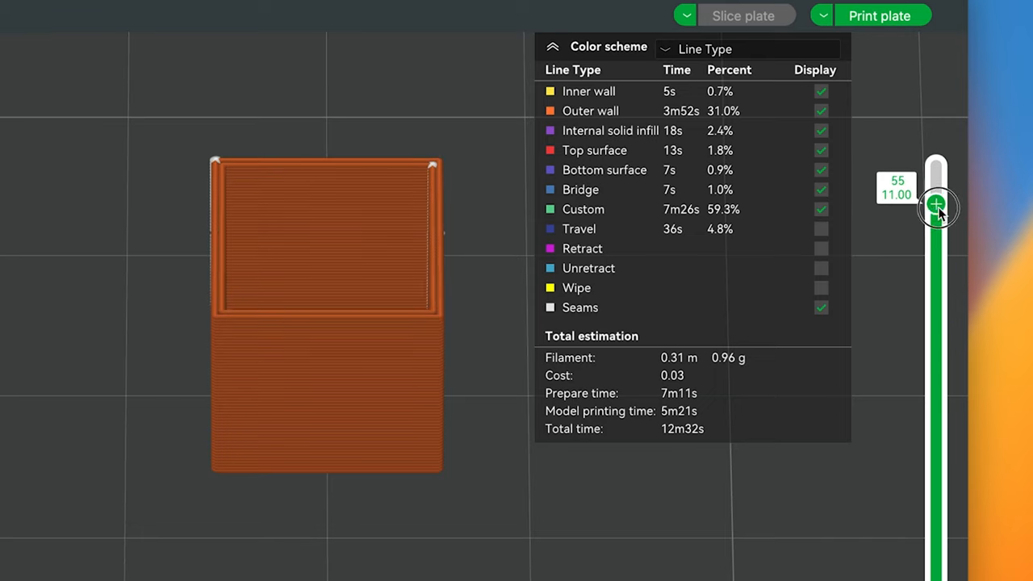
drag(936, 204, 936, 191)
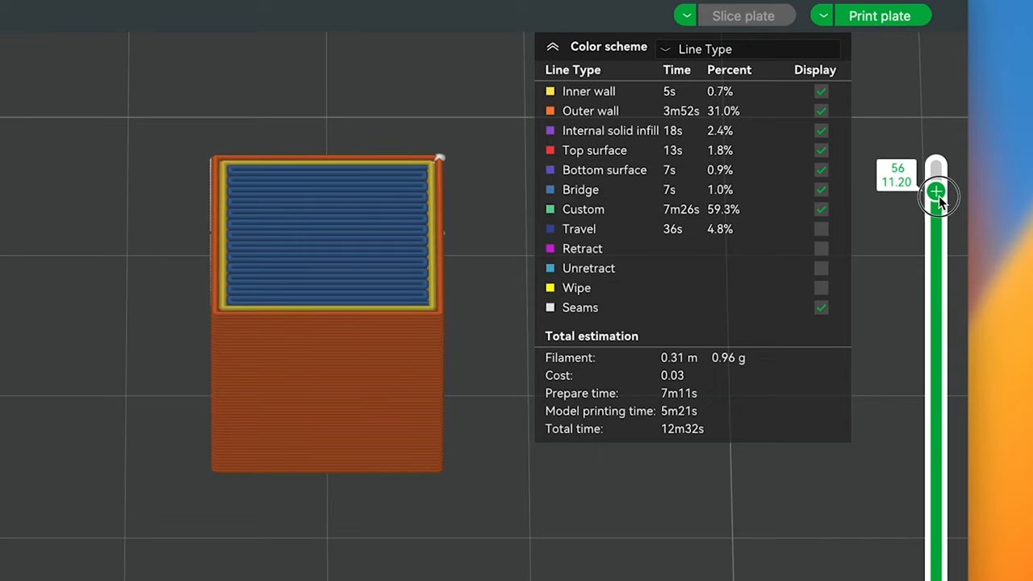
Add a pause at layer 56 and re-slice the box.
click(937, 191)
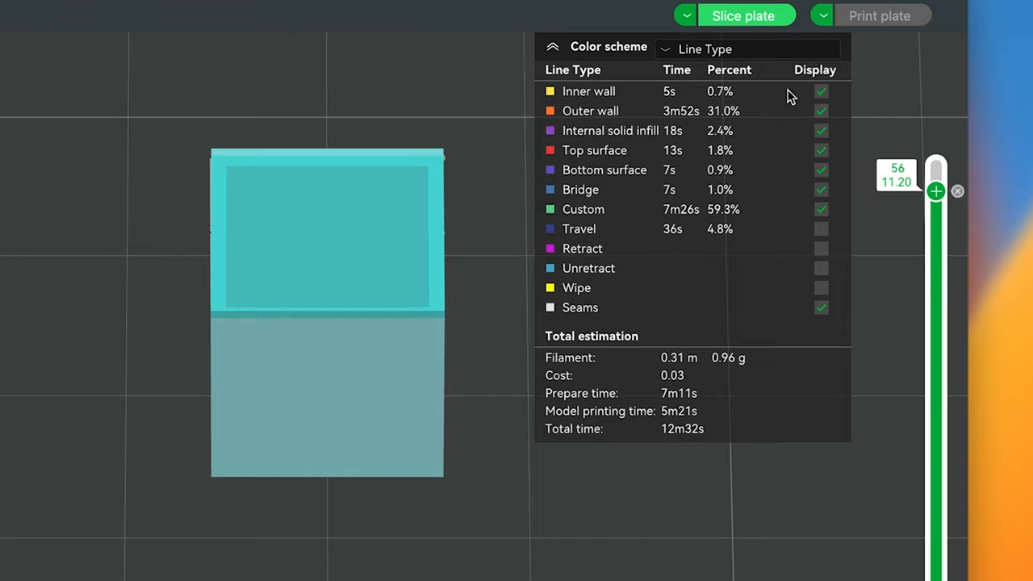
click(743, 15)
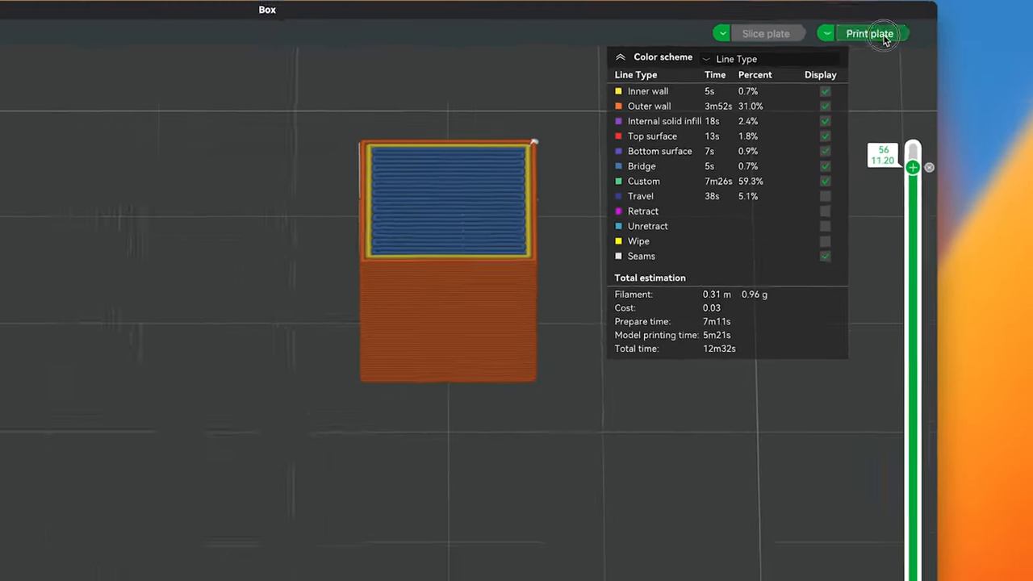
Send the print with timelapse on, flow calibration and bed leveling off.
click(869, 33)
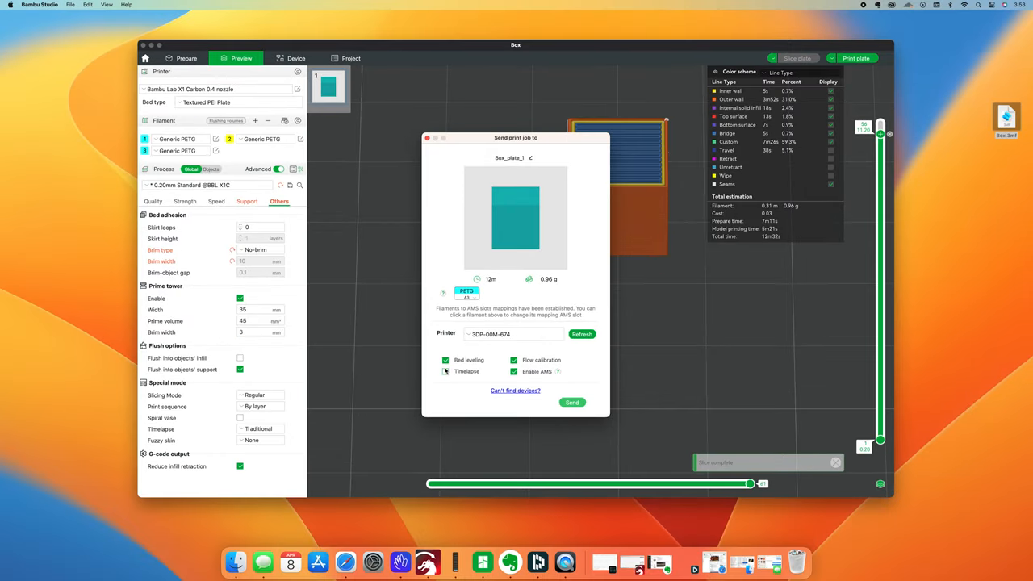
click(444, 360)
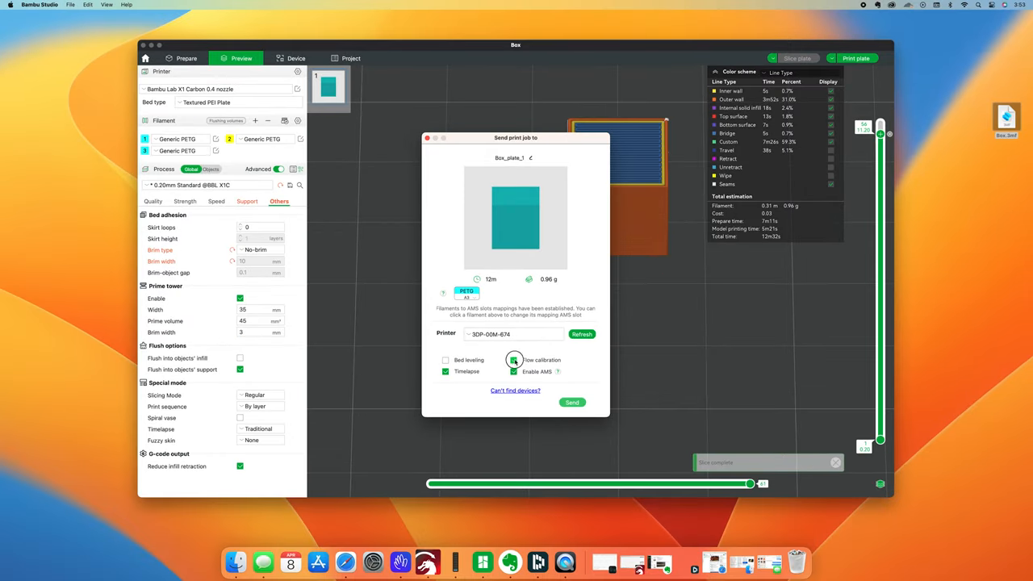
click(514, 360)
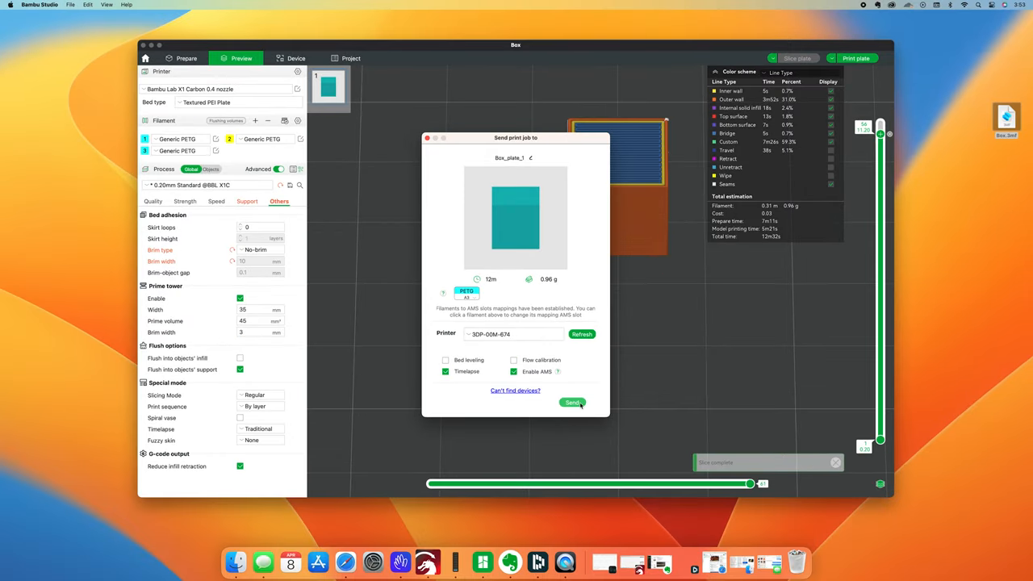
click(573, 402)
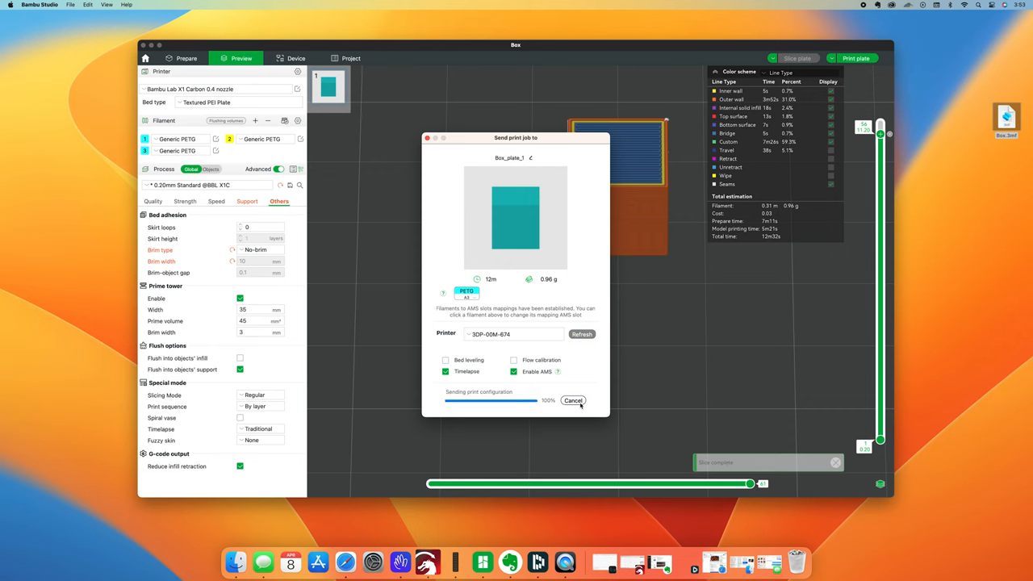